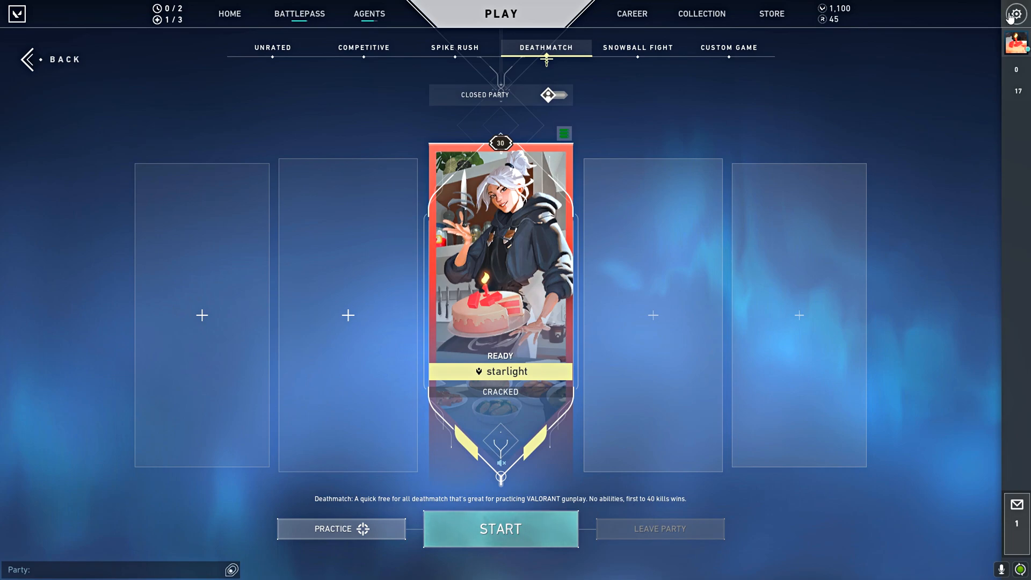
Open VALORANT's video settings showing 1920x1080 windowed with Fill aspect ratio method
{"action": "left_click", "coordinate": [1015, 13]}
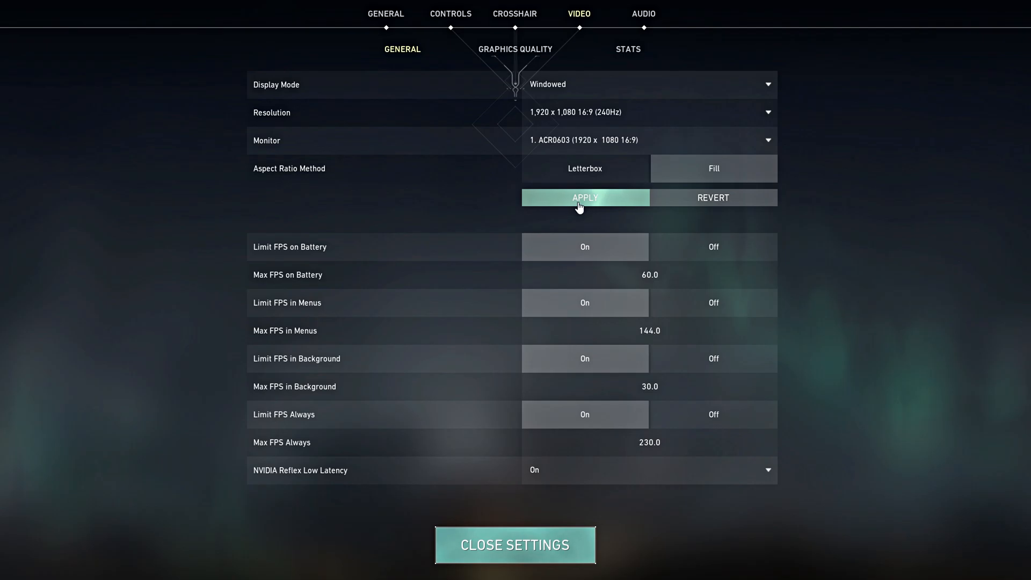
Switch to NVIDIA Control Panel, apply the custom 1440 × 1080 resolution, then search Windows for winexp
{"action": "key", "text": "alt+tab"}
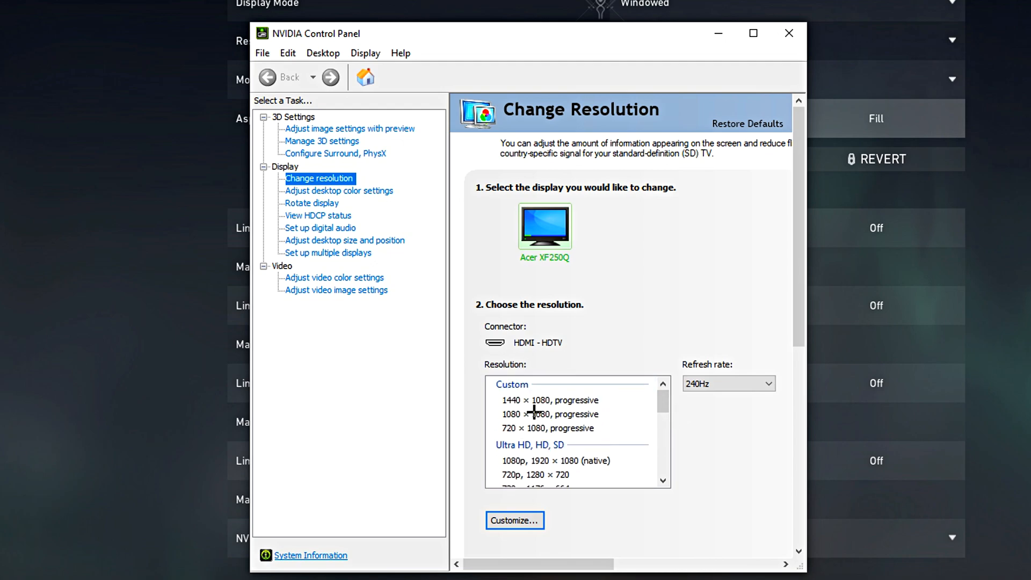
{"action": "left_click", "coordinate": [551, 400]}
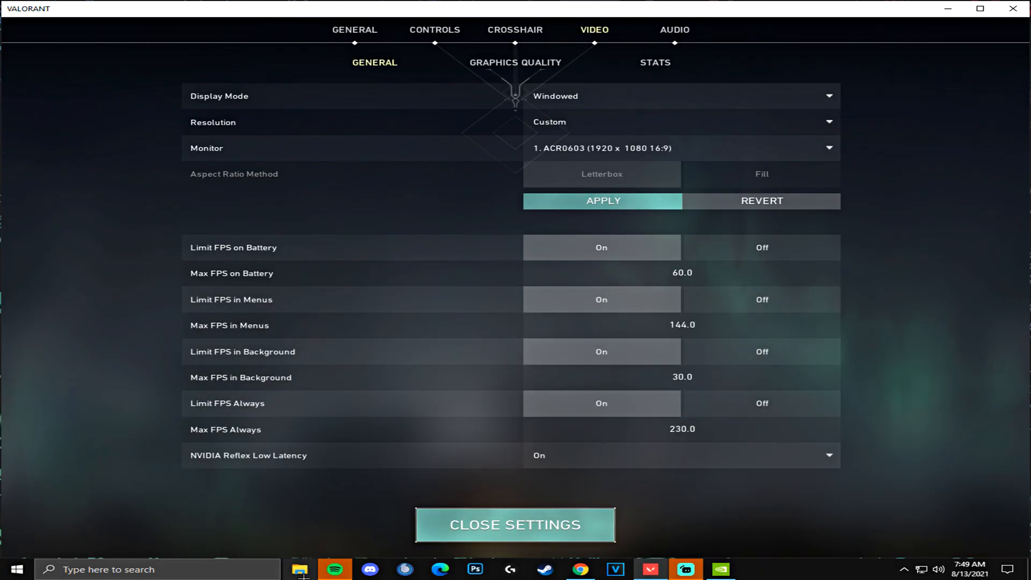
{"action": "type", "text": "windows Update settings"}
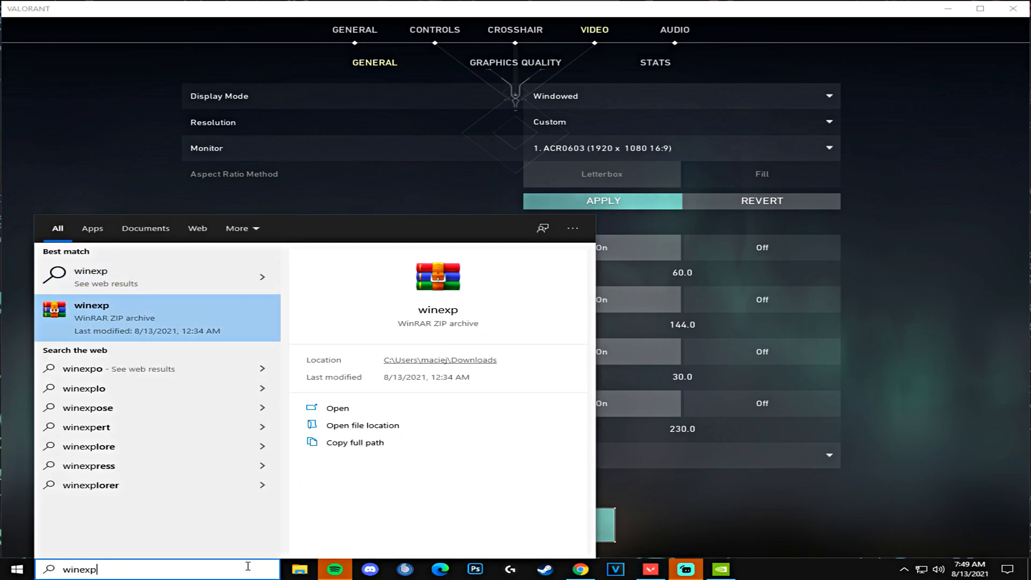
Launch WinExplorer, clear WS_BORDER from the VALORANT window and maximize it at 1440 × 1080
{"action": "left_click", "coordinate": [91, 317]}
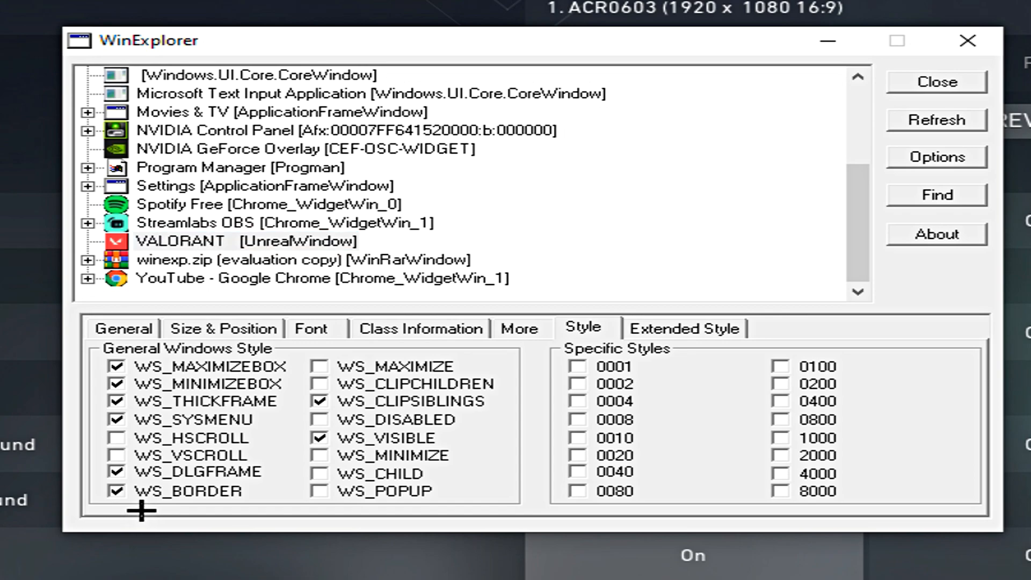
{"action": "left_click", "coordinate": [117, 491]}
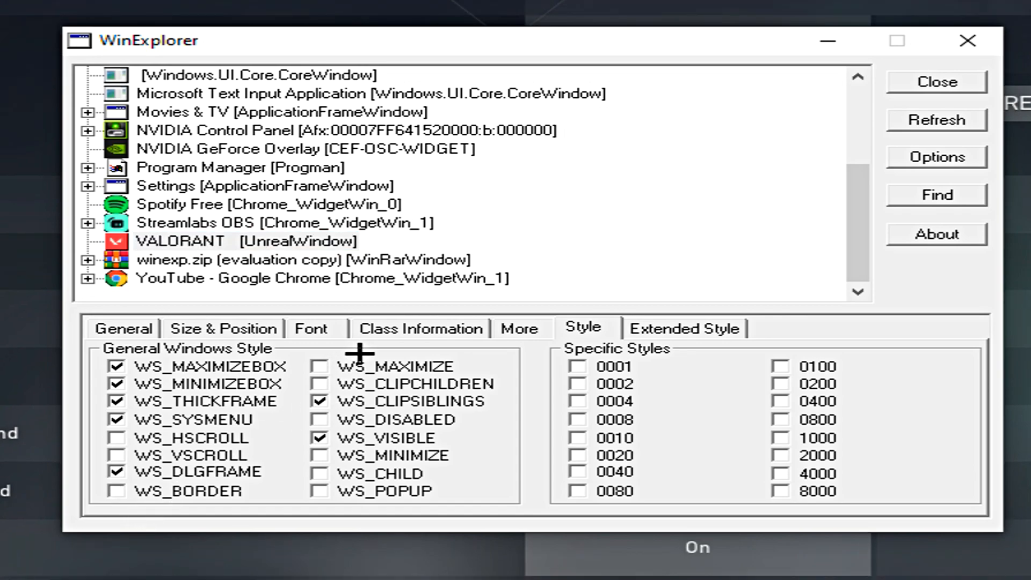
{"action": "left_click", "coordinate": [222, 329]}
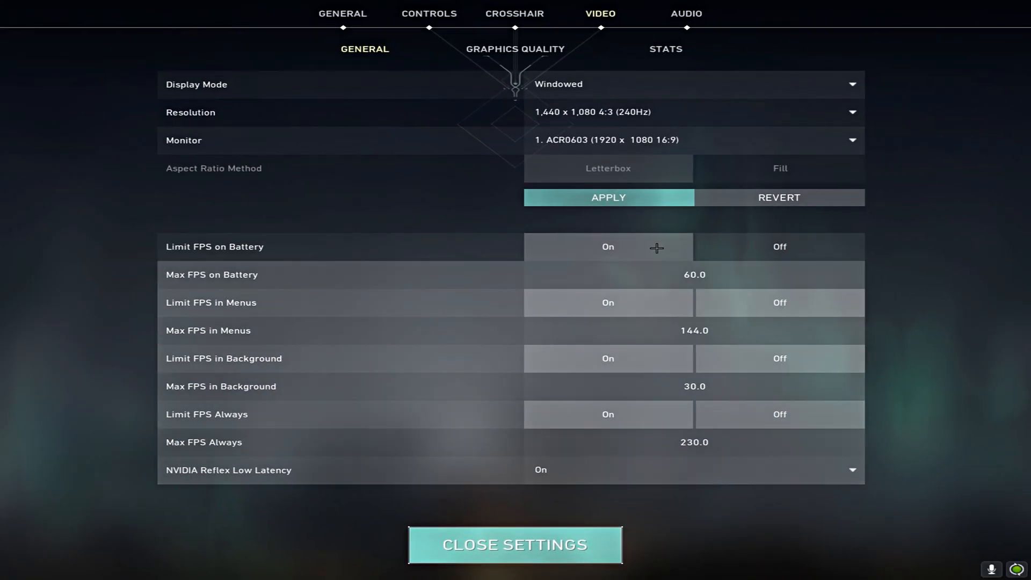
Close settings, choose Practice in the lobby and enter The Range
{"action": "left_click", "coordinate": [515, 544]}
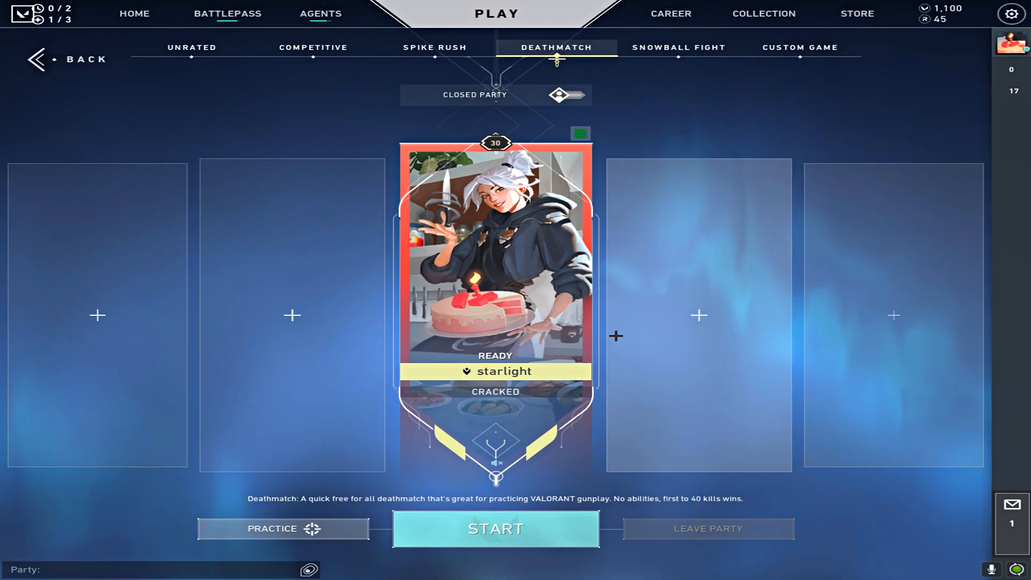
{"action": "left_click", "coordinate": [283, 529]}
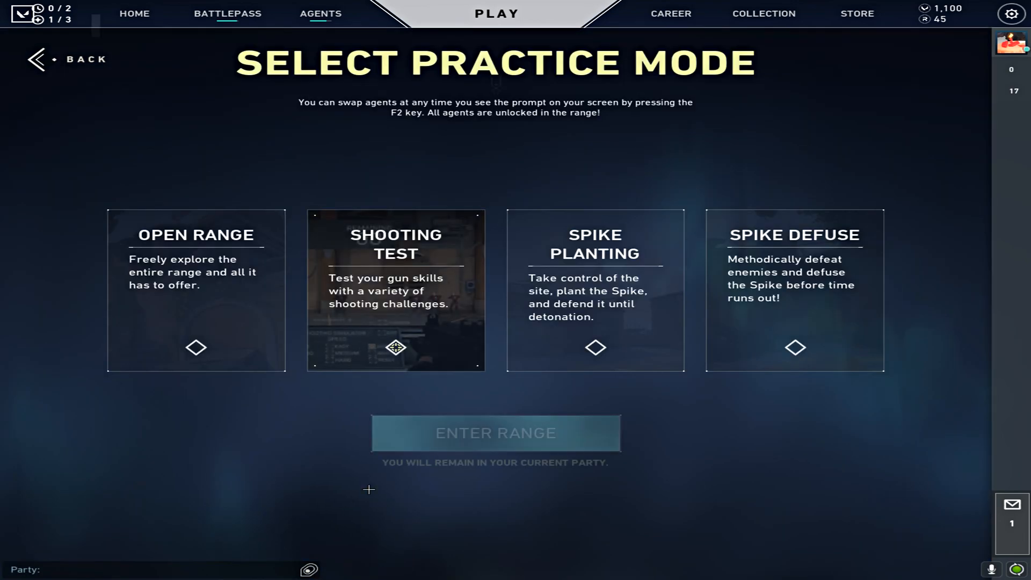
{"action": "left_click", "coordinate": [495, 433]}
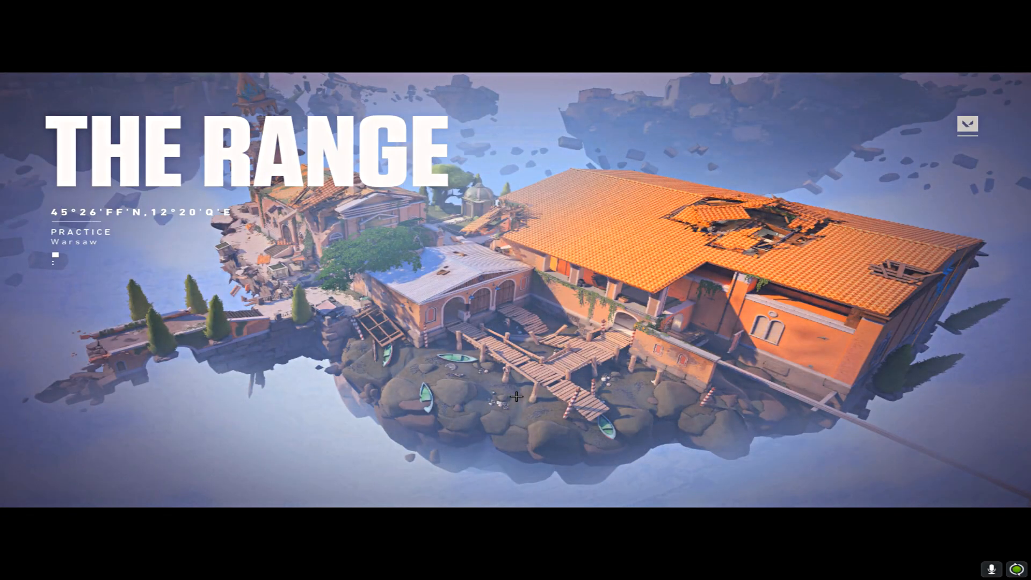